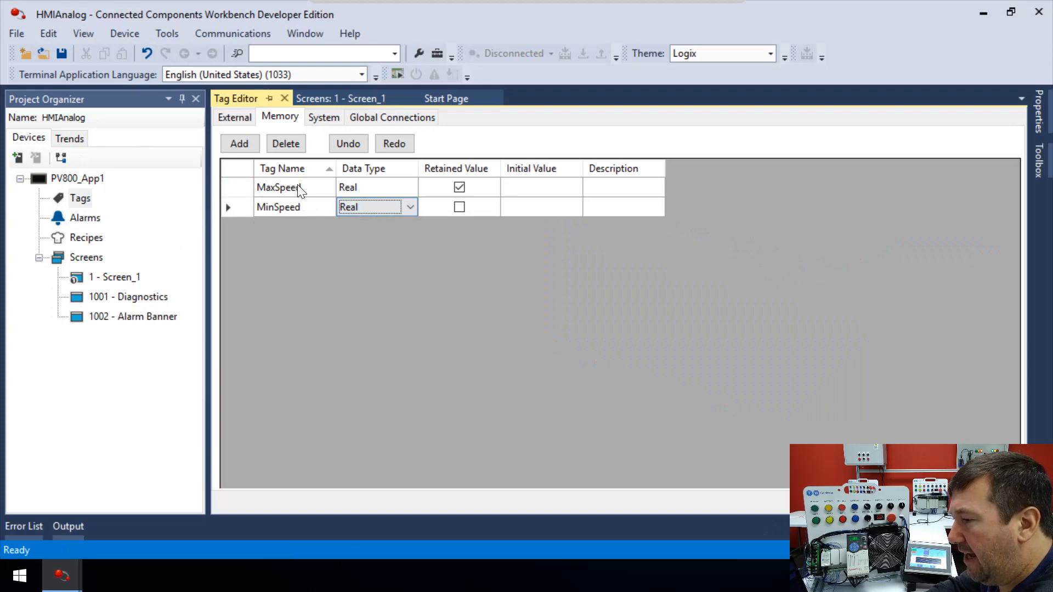
Open the terminal Settings document beside the MaxSpeed and MinSpeed tag list.
click(460, 188)
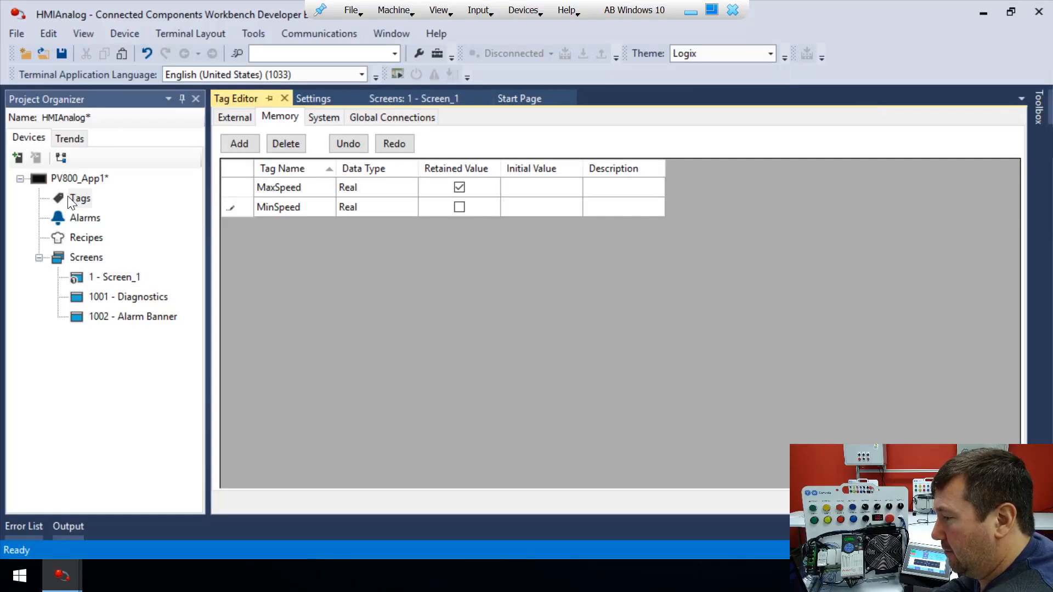
Show the HMI tag list and set MinSpeed's initial value cell to 0.
click(541, 206)
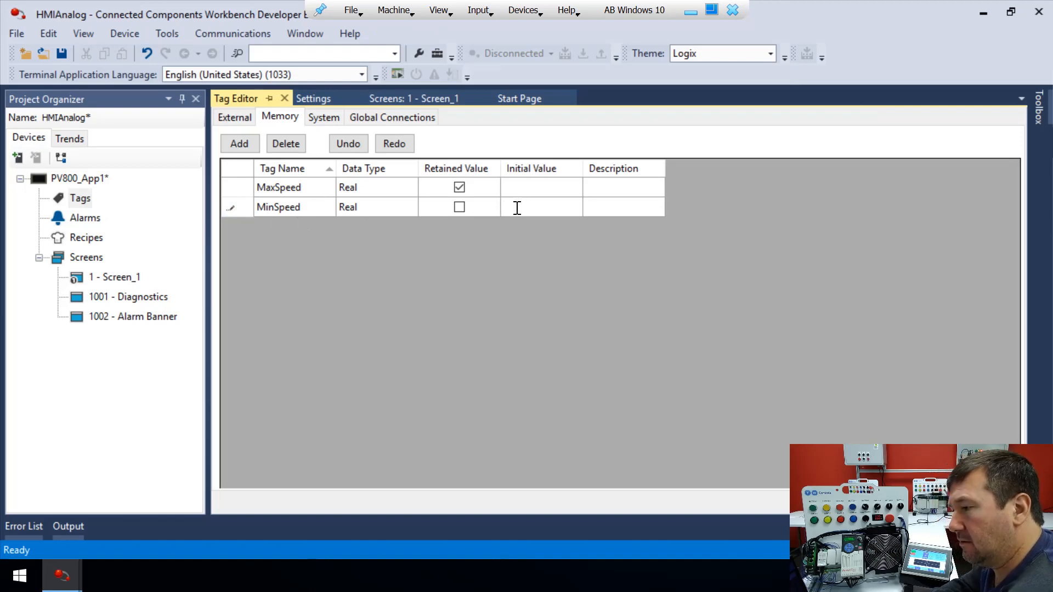
click(541, 207)
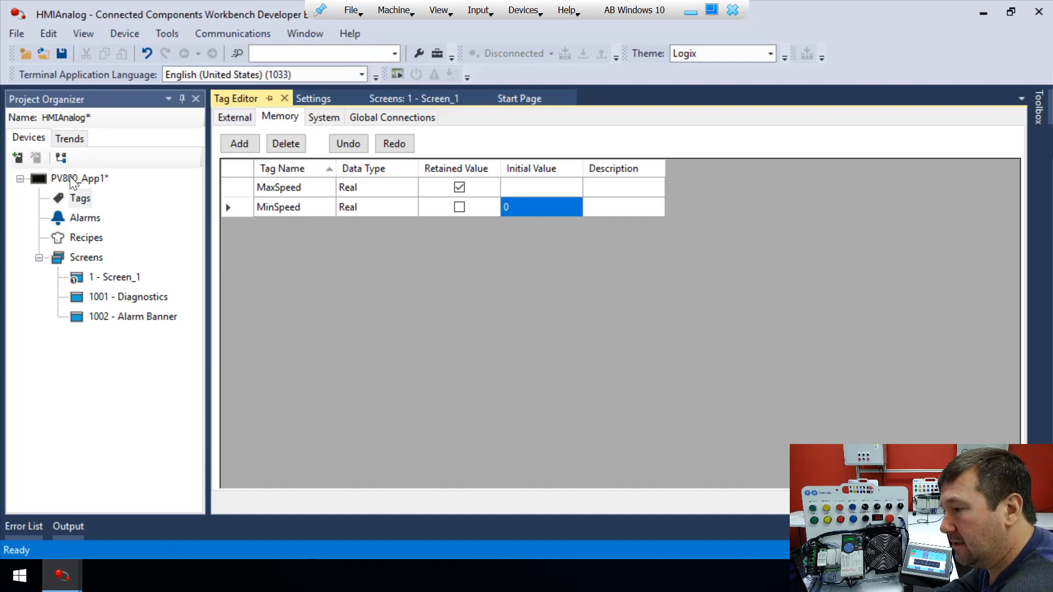
Download PV800_App1 to the terminal, then dismiss the Validation Results window.
right_click(78, 178)
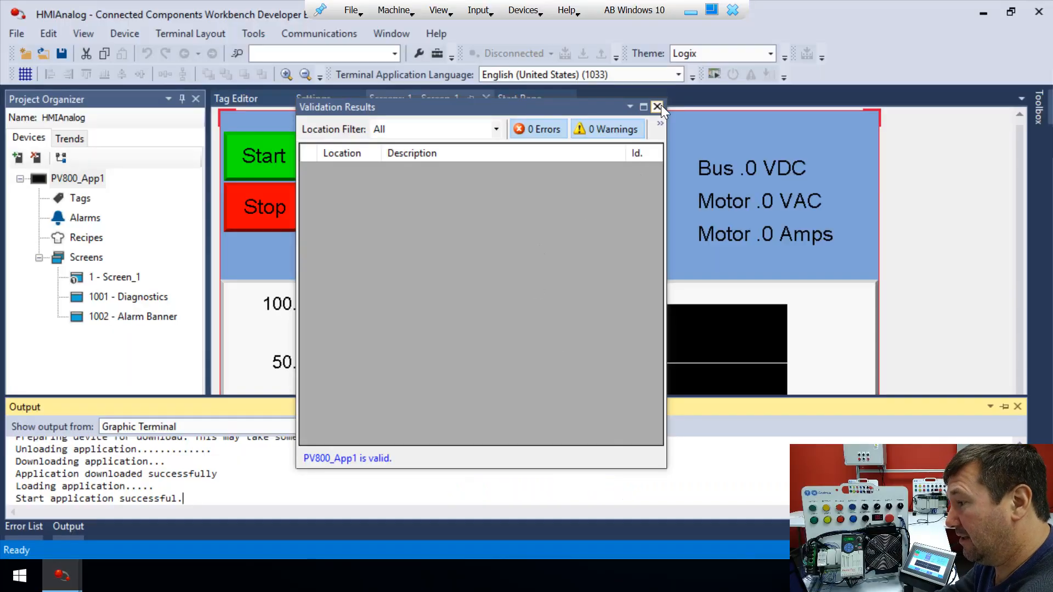
click(657, 108)
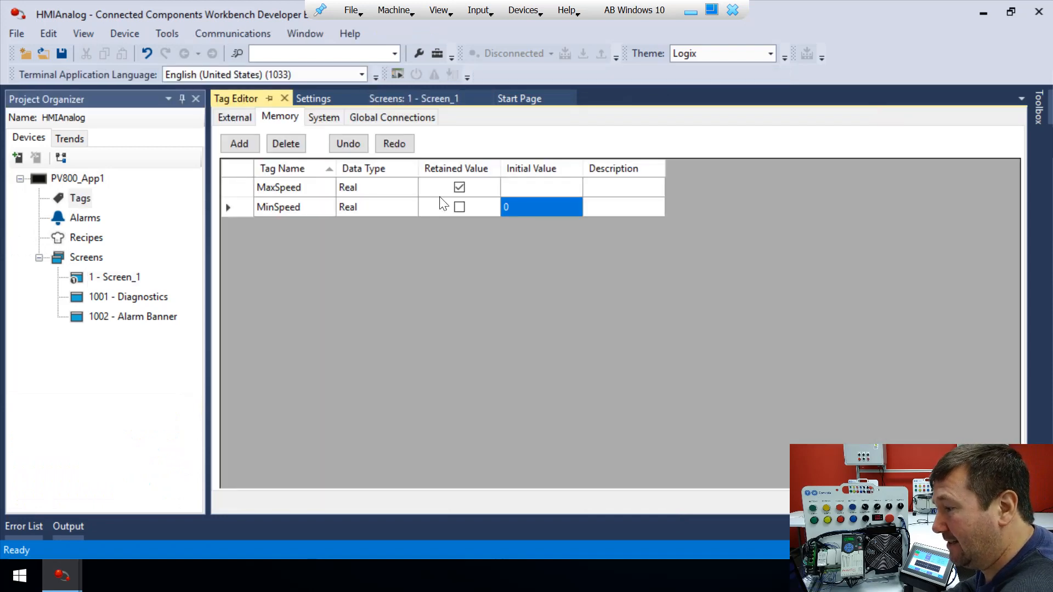
Enter initial values 75 for MaxSpeed and 25 for MinSpeed.
click(541, 187)
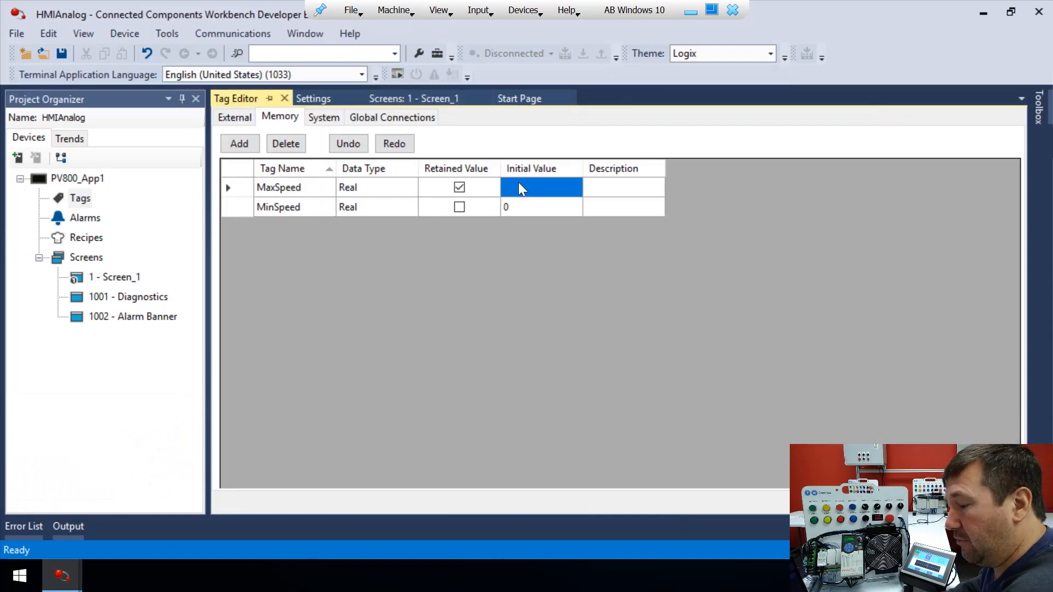
text(75)
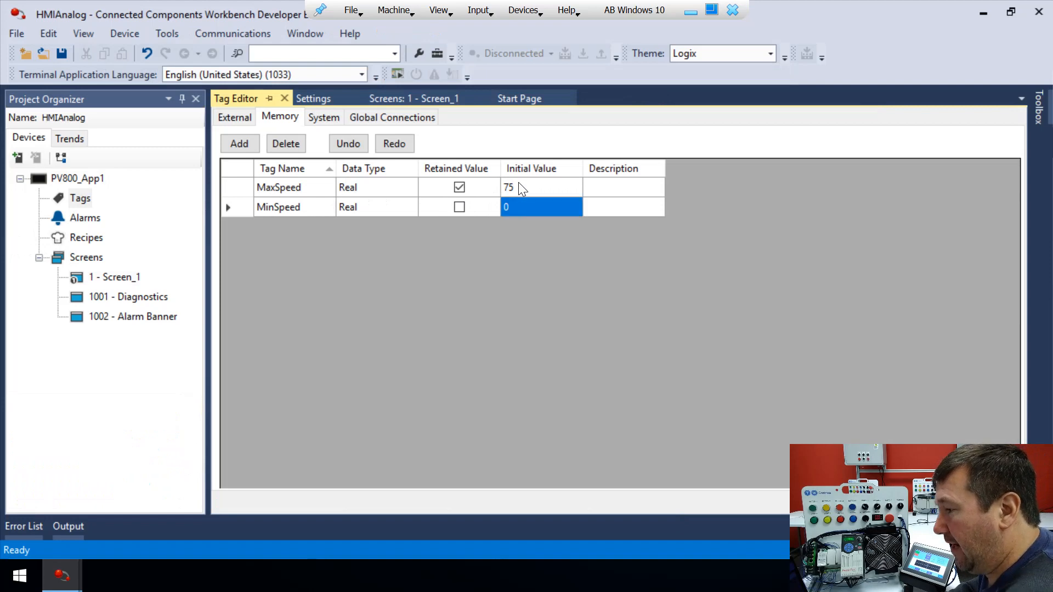
text(25)
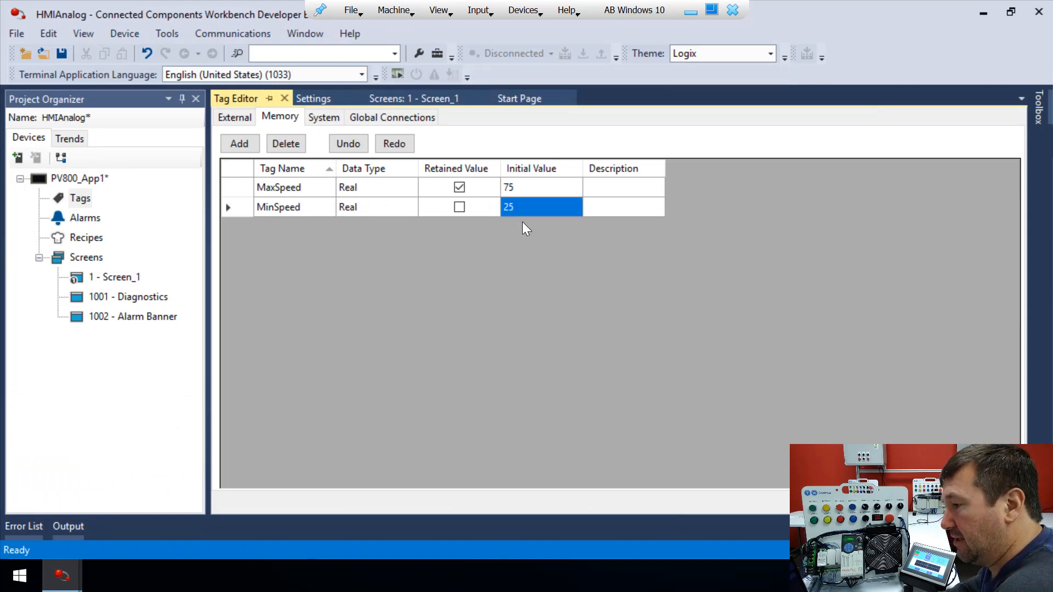